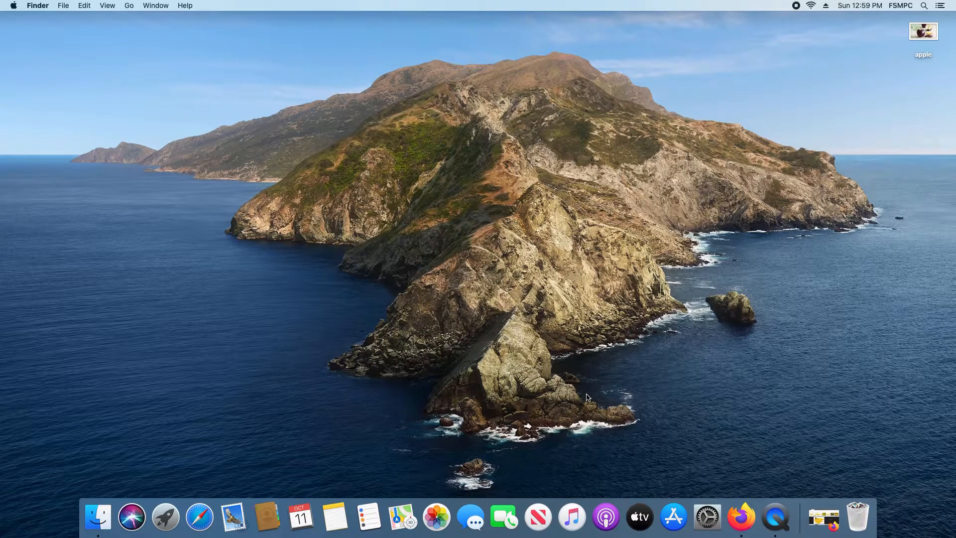
mouse_move(584, 400)
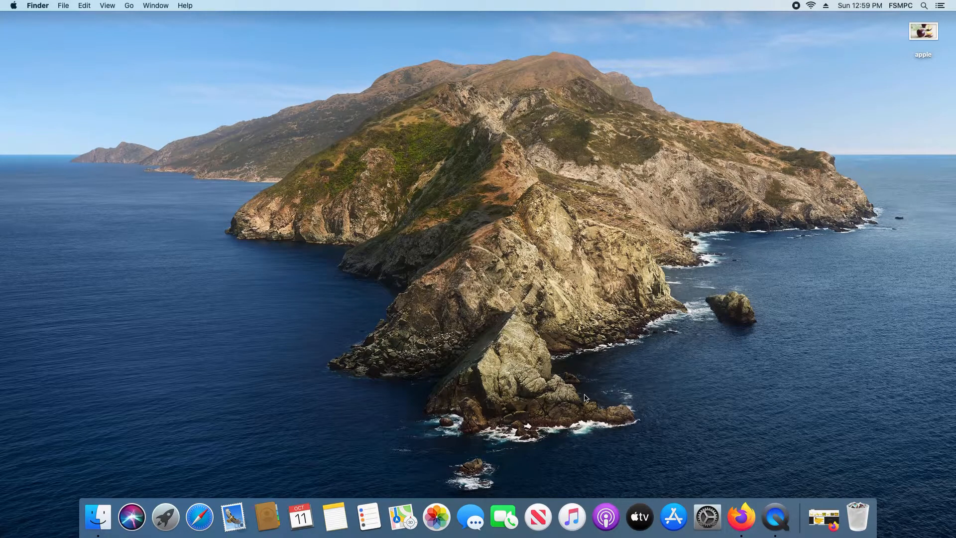
mouse_move(417, 228)
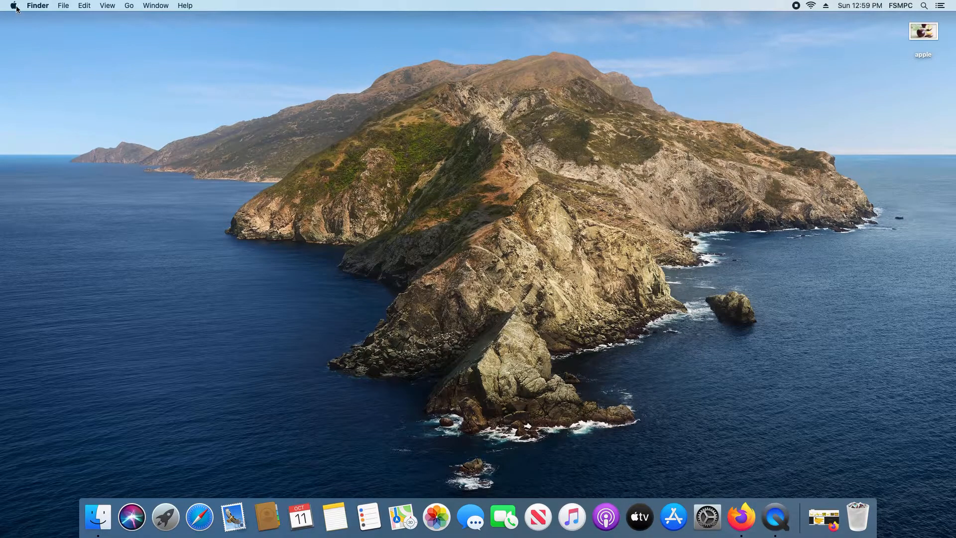
Step: Launch System Preferences from the Apple menu to show the main pane grid
click(13, 5)
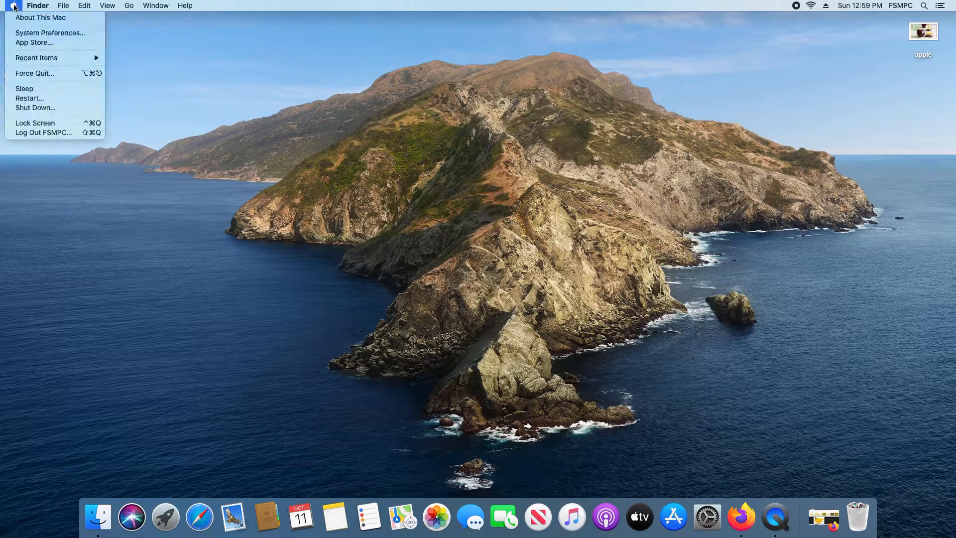
mouse_move(50, 33)
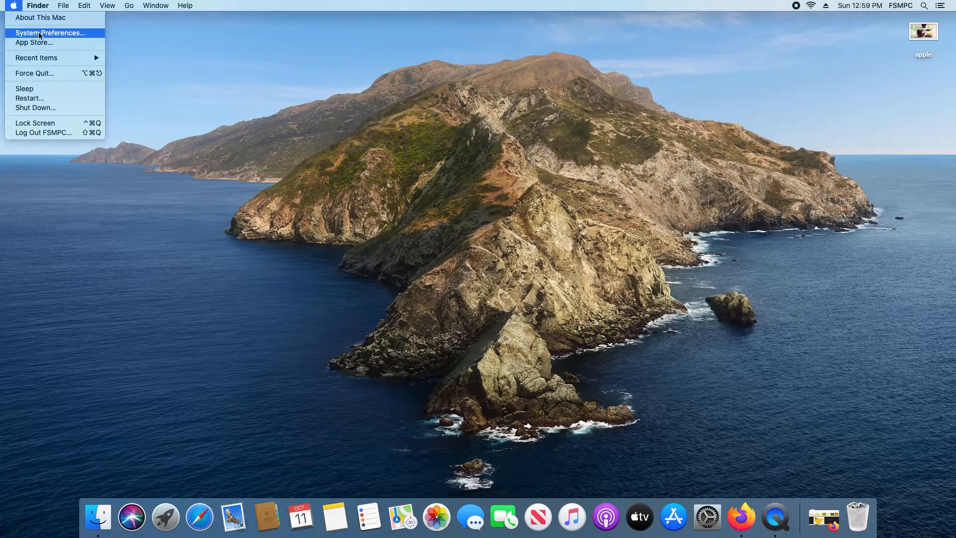
click(49, 33)
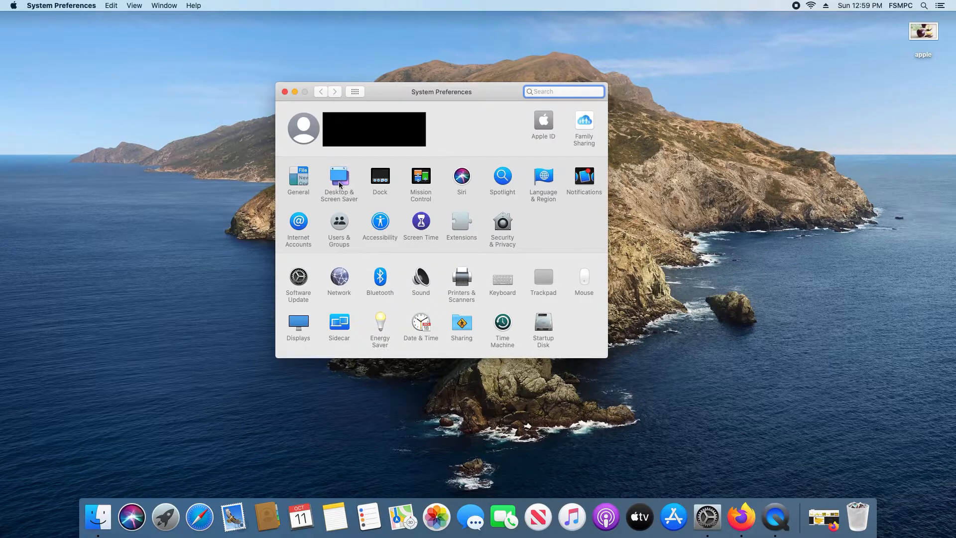
Step: Apply the Yosemite Half Dome wallpaper from Apple's Desktop Pictures in Desktop & Screen Saver
click(339, 180)
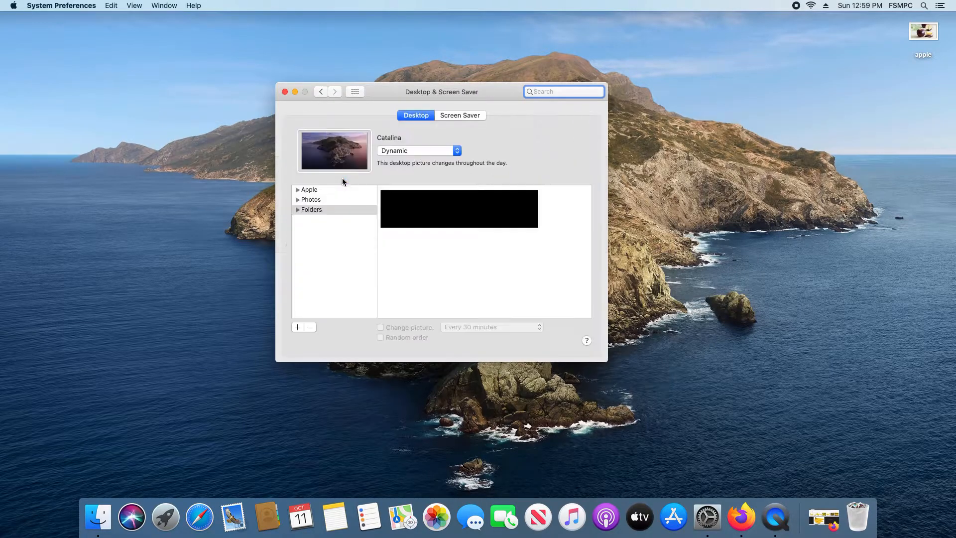
click(309, 189)
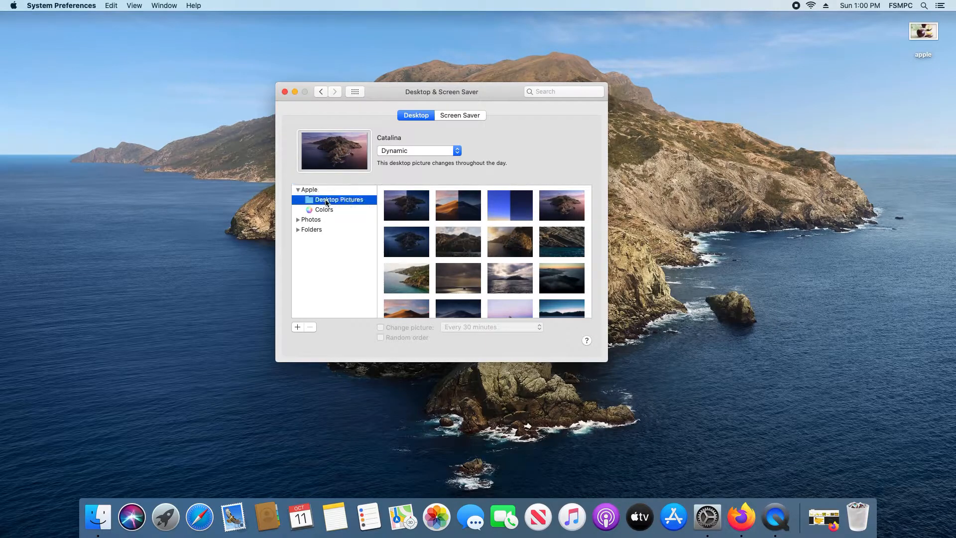
scroll(down, 3)
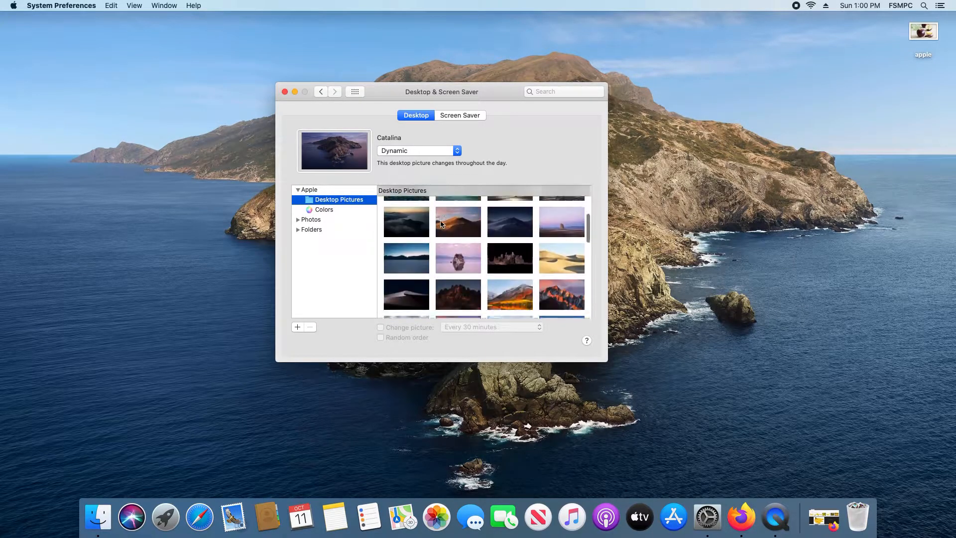
scroll(down, 3)
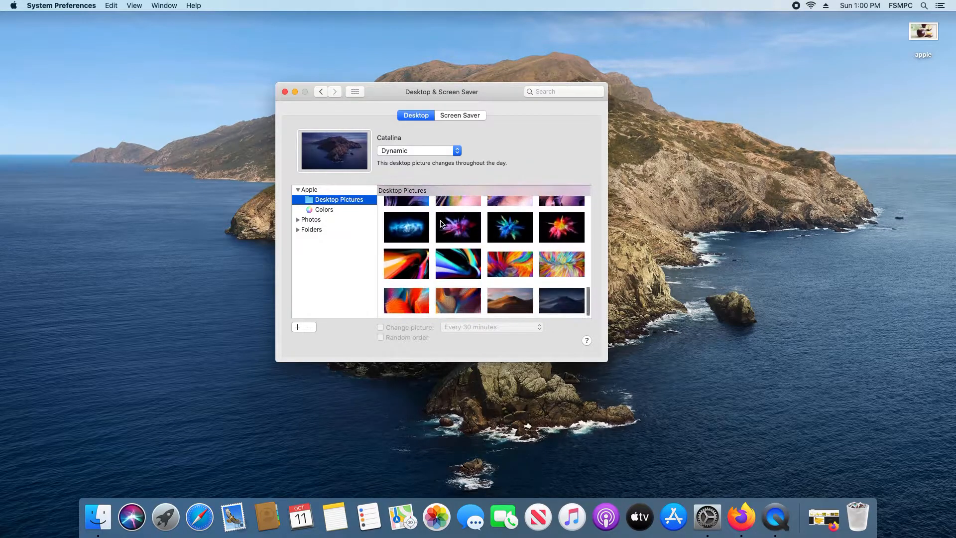
scroll(down, 3)
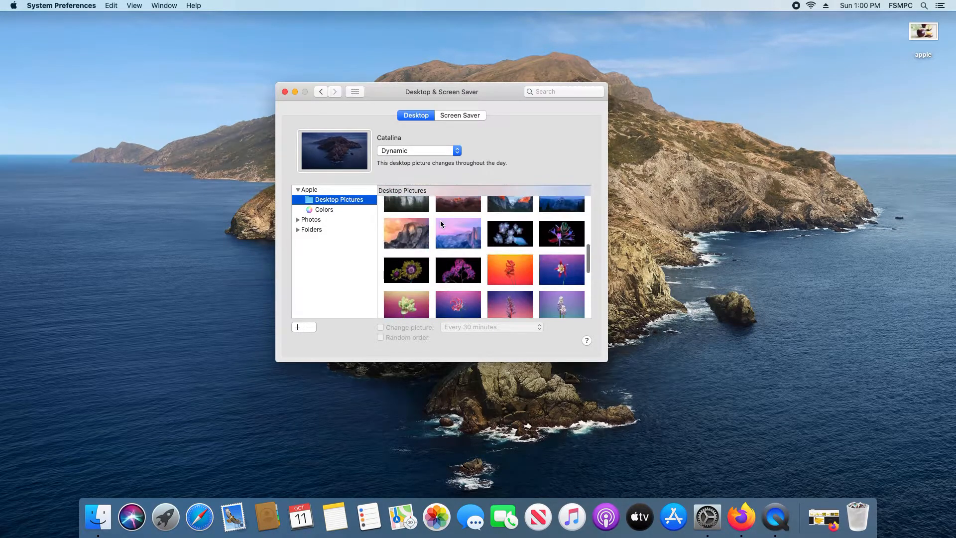
click(407, 233)
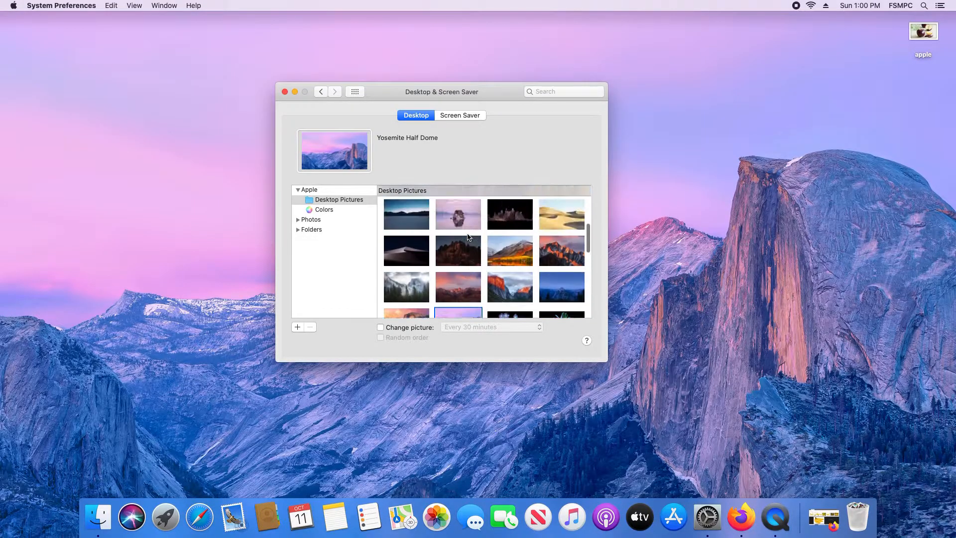
Step: Switch the wallpaper back to the Catalina Dynamic Desktop
scroll(up, 3)
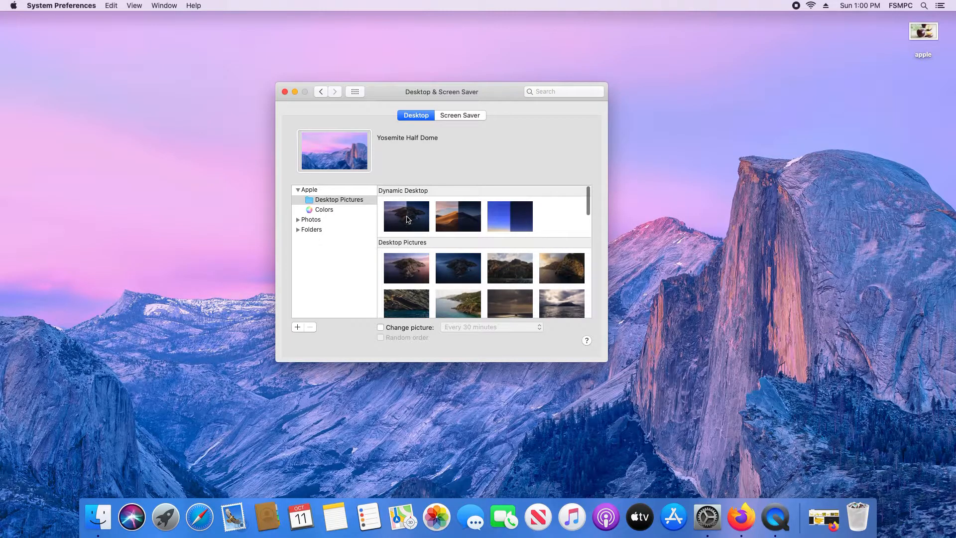
click(405, 216)
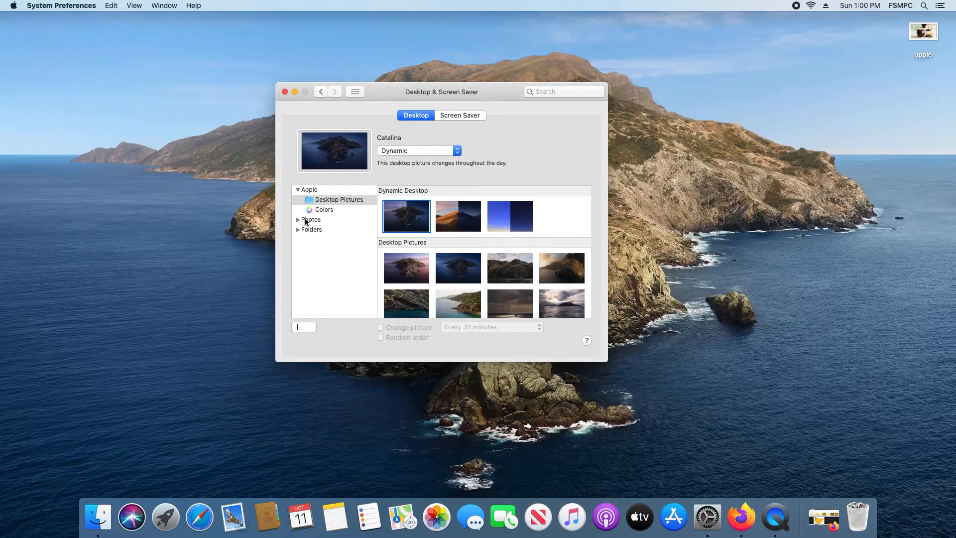
Step: Expand Photos and Folders in the sidebar and show the Pictures folder's images
click(299, 219)
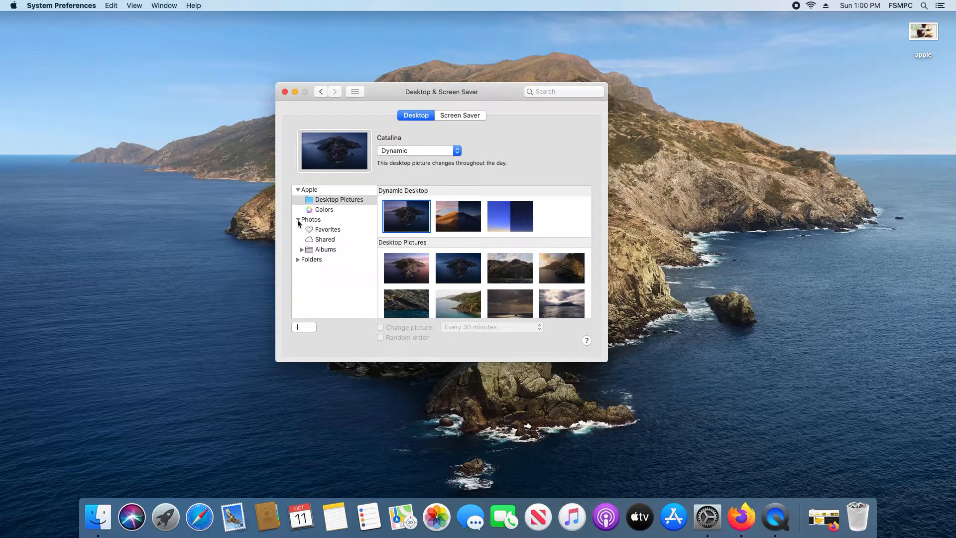
click(298, 219)
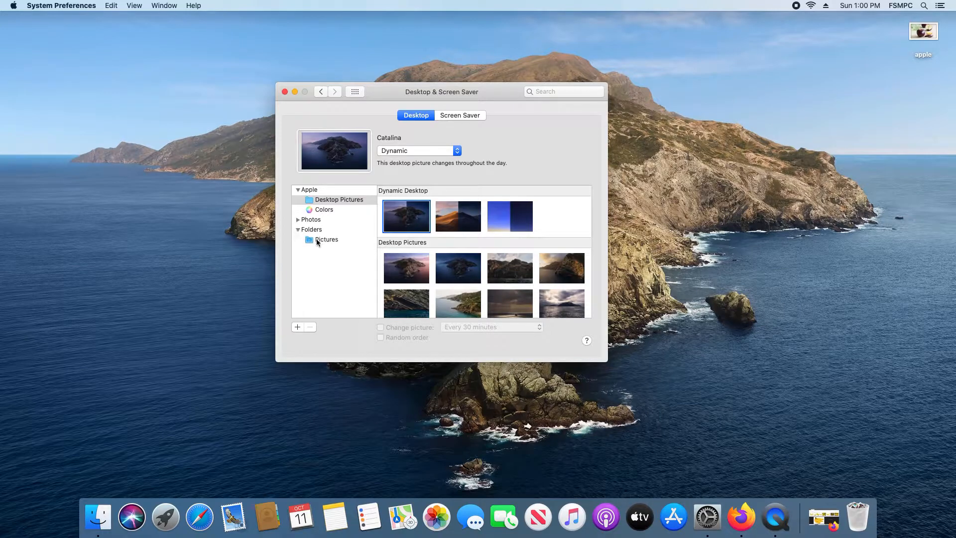
click(327, 239)
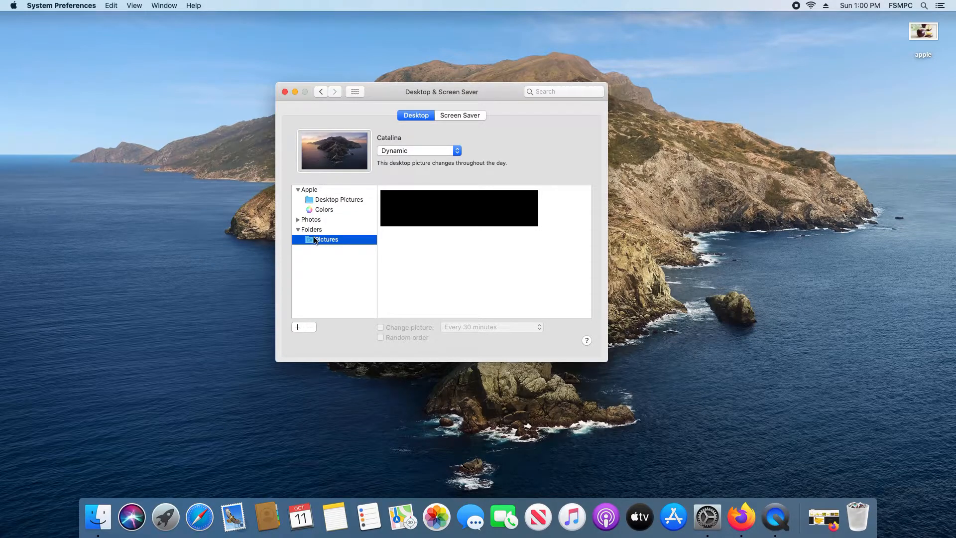
mouse_move(753, 207)
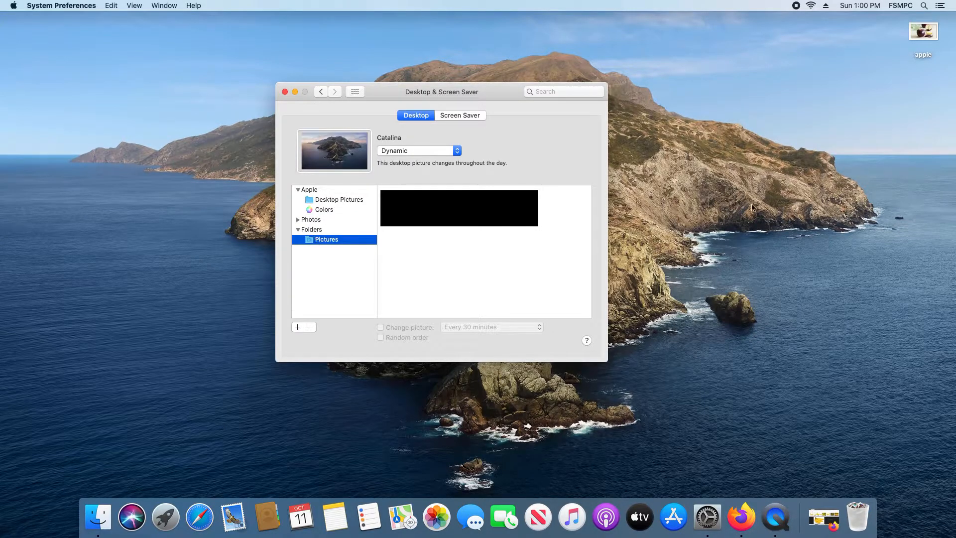
mouse_move(902, 38)
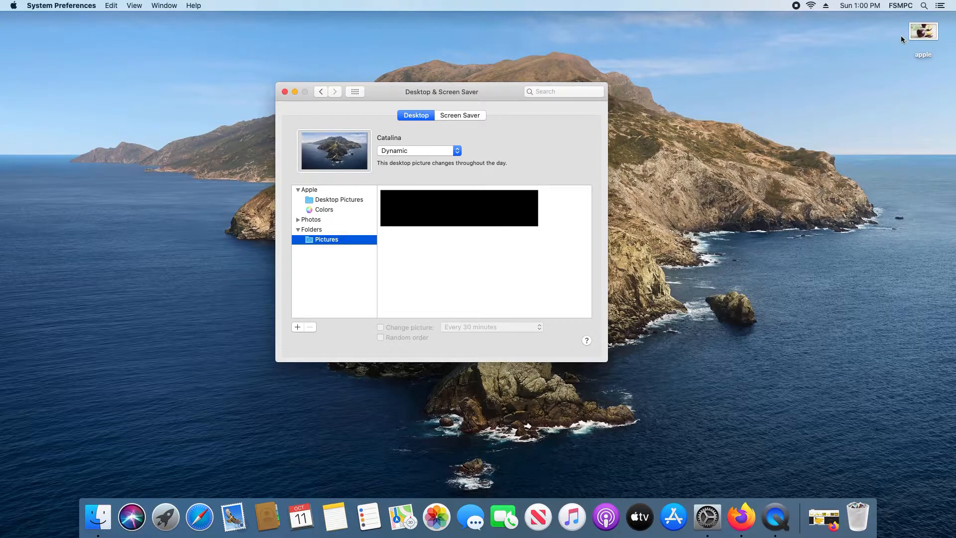
mouse_move(345, 250)
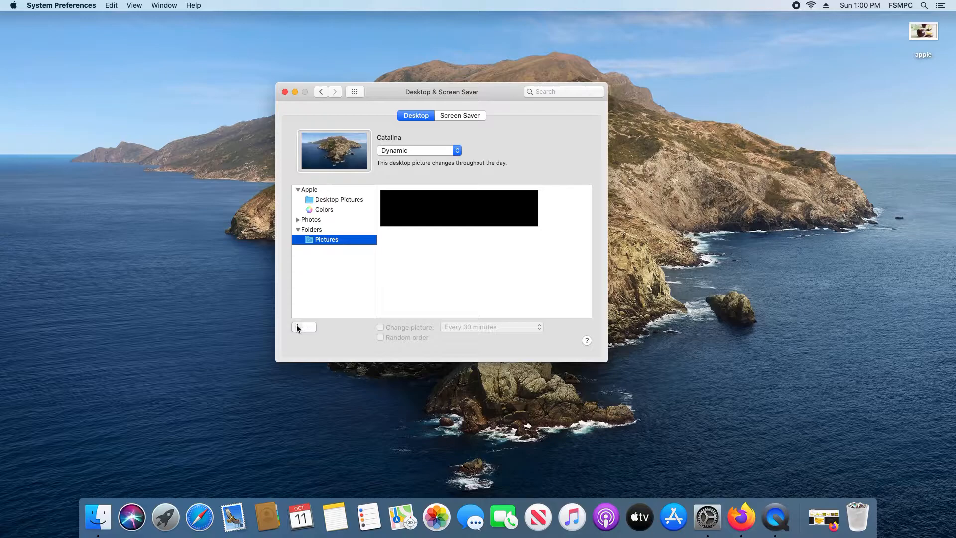
Step: Add the apple photo from the Desktop folder as the wallpaper and close the settings window
click(298, 328)
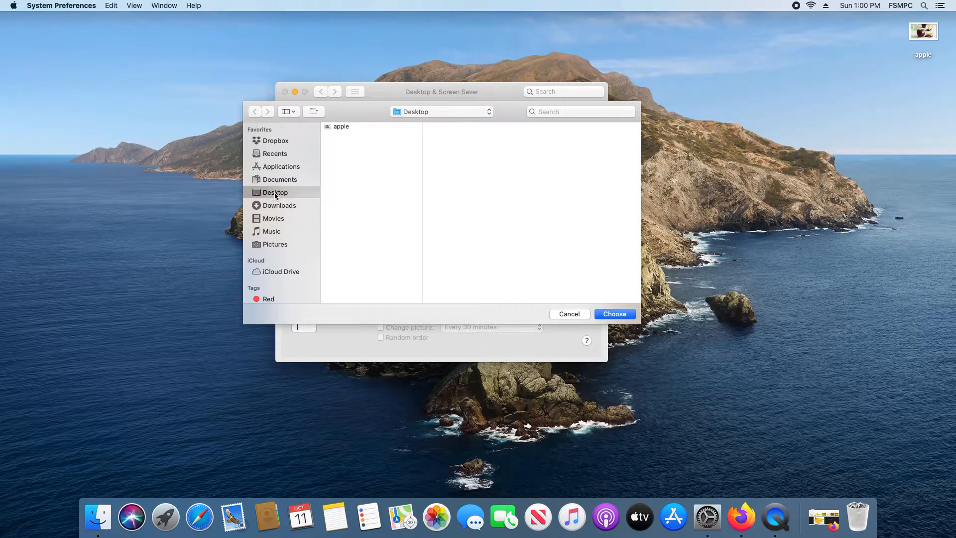
click(341, 126)
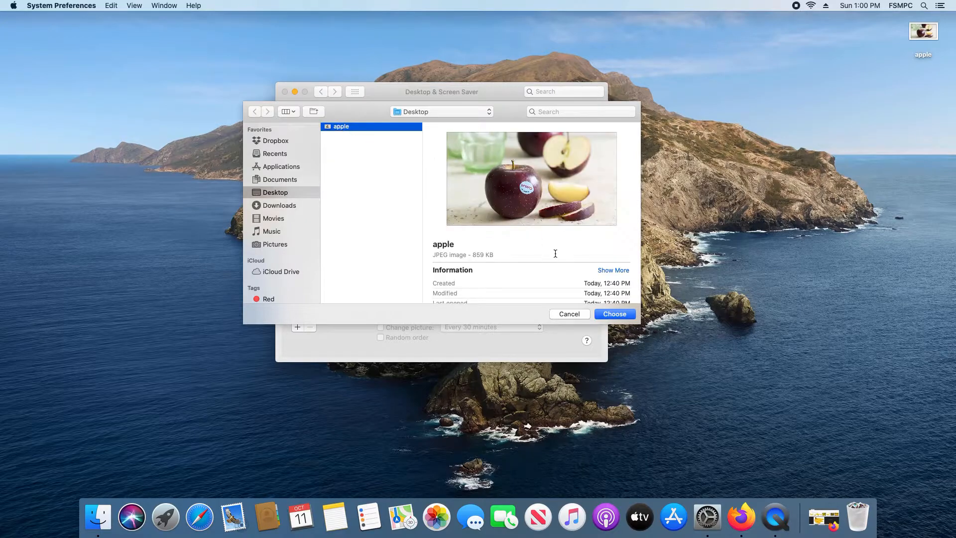
click(614, 314)
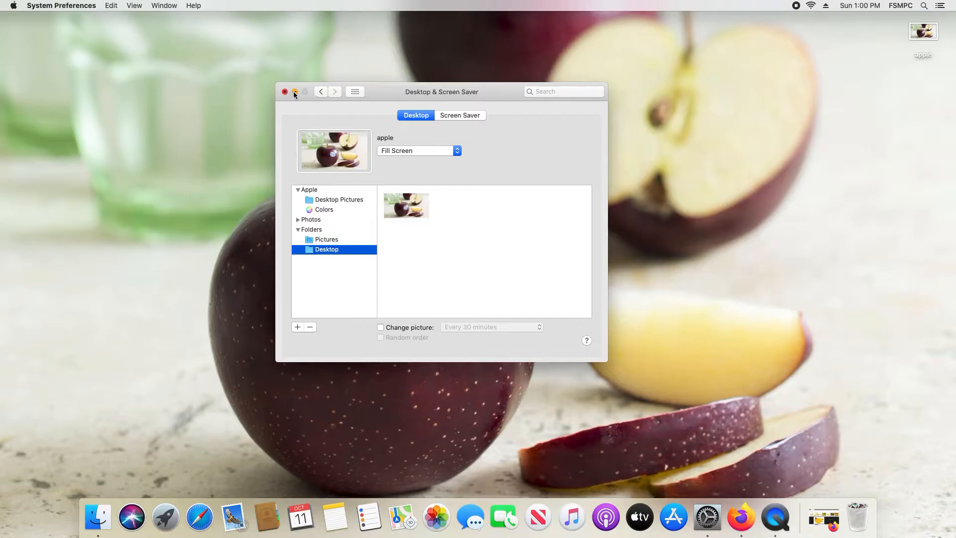
click(284, 91)
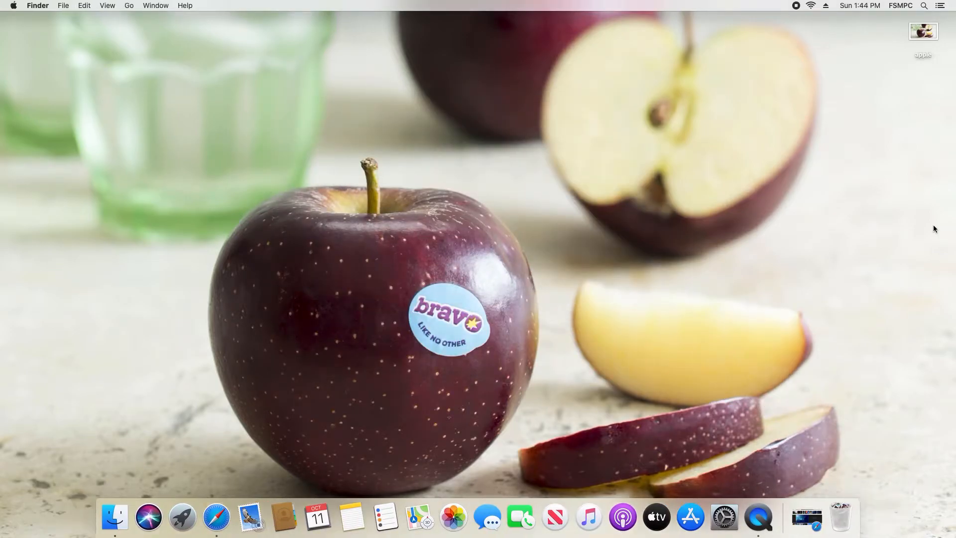
mouse_move(216, 517)
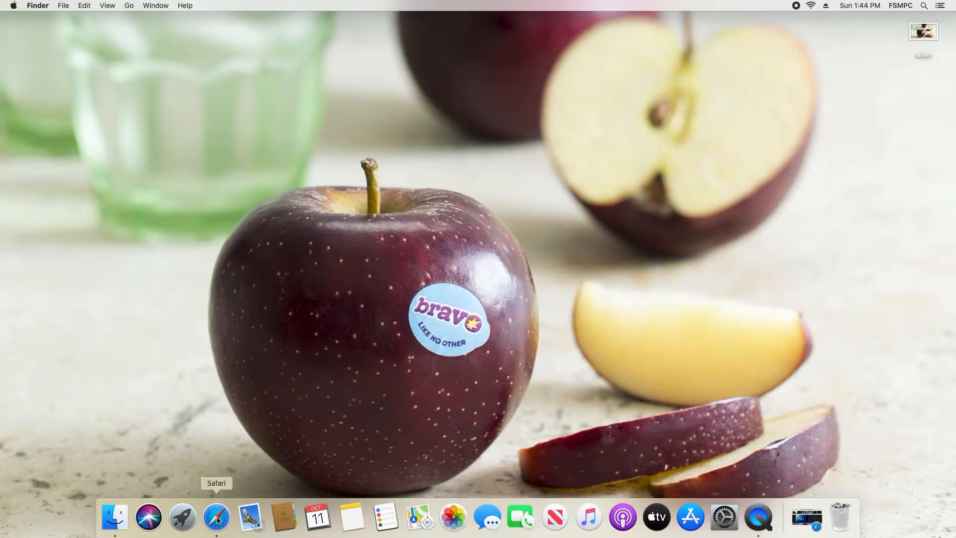
Step: Switch to Safari and bring up the shortcut menu for the blue starry background image
click(216, 517)
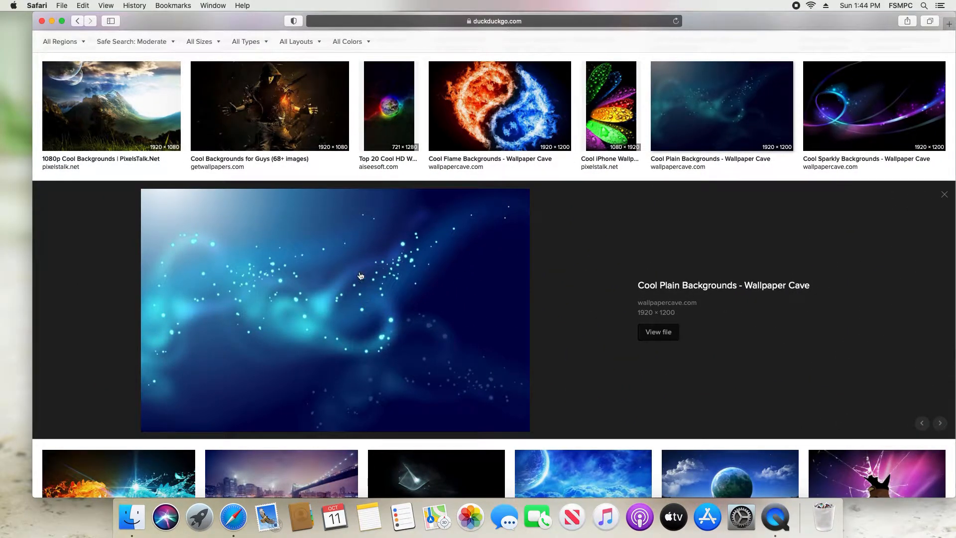
mouse_move(330, 263)
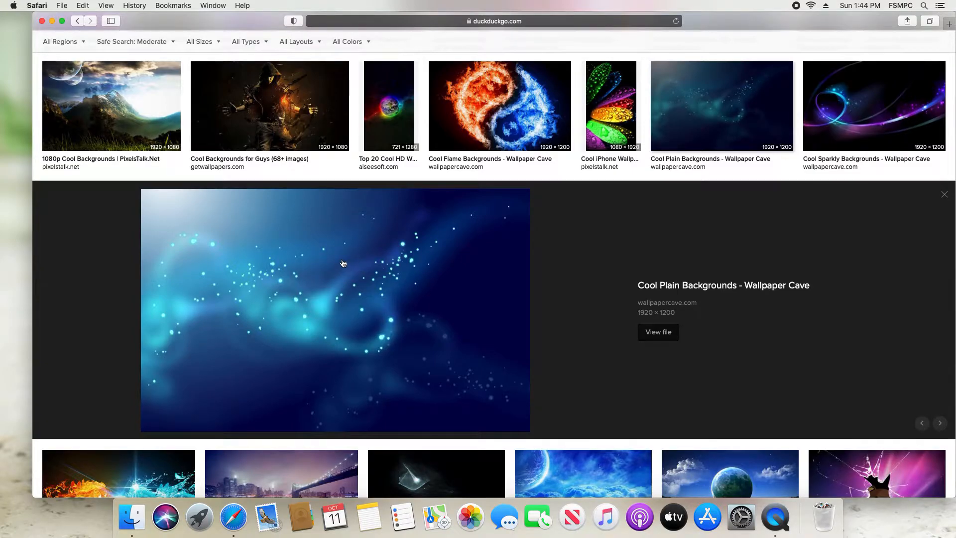
right_click(333, 265)
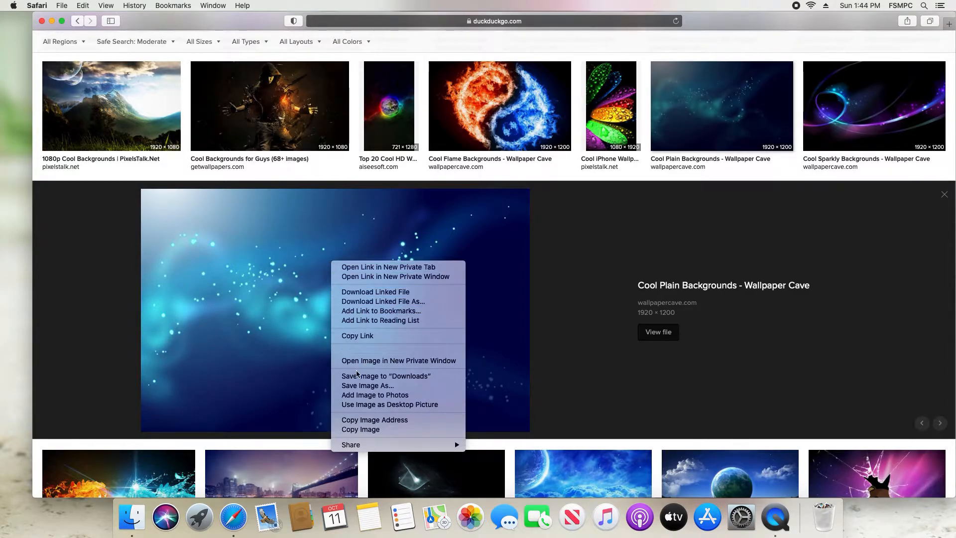
mouse_move(368, 386)
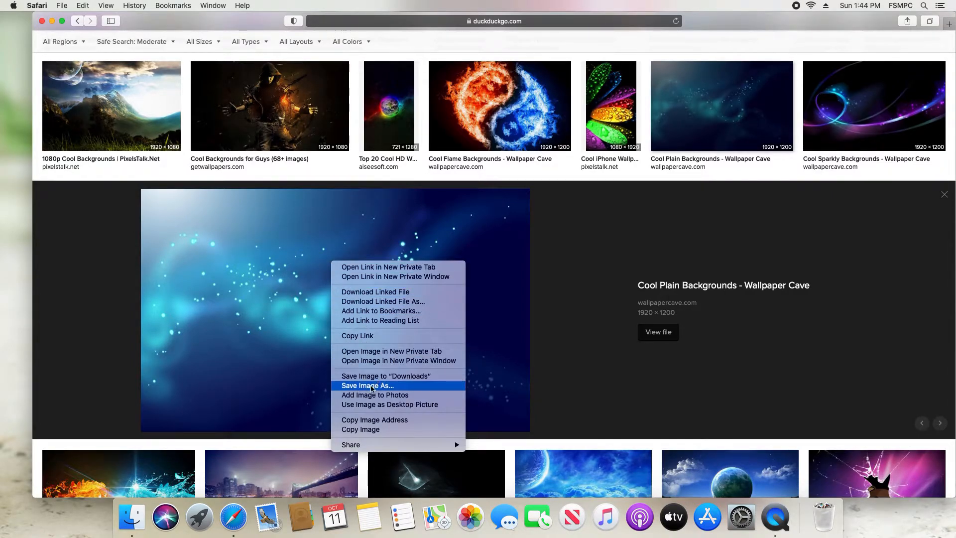